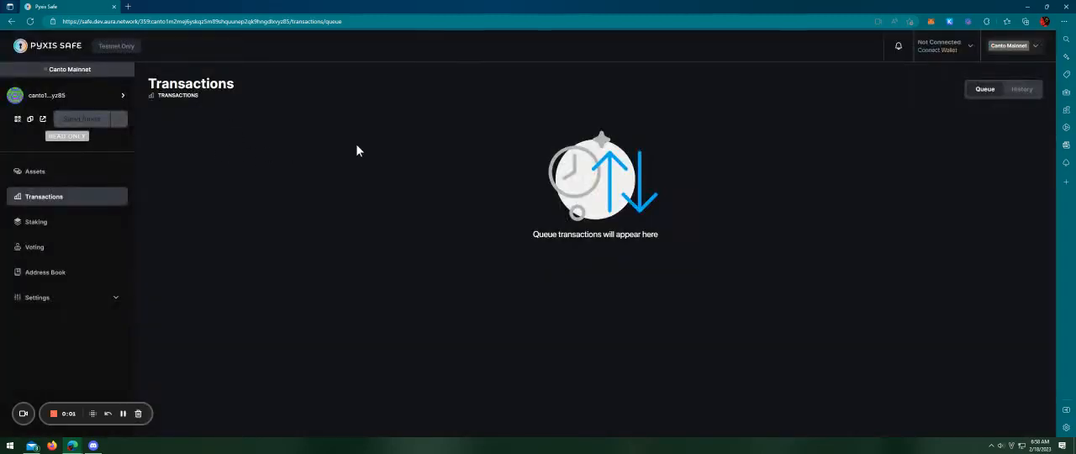
{"action": "mouse_move", "coordinate": [92, 308]}
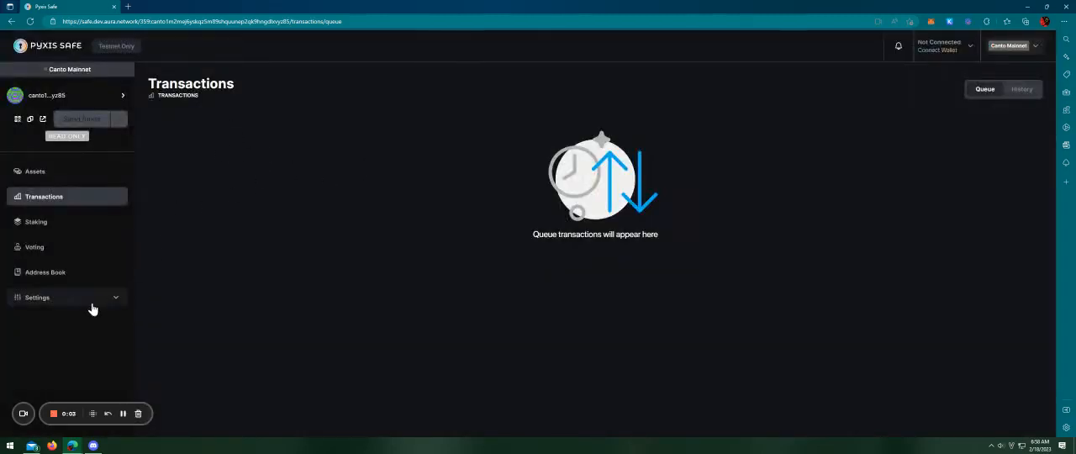
Show the Safe Details on Canto Mainnet: name, 2-of-2 required confirmations and the two owner addresses.
{"action": "left_click", "coordinate": [37, 296]}
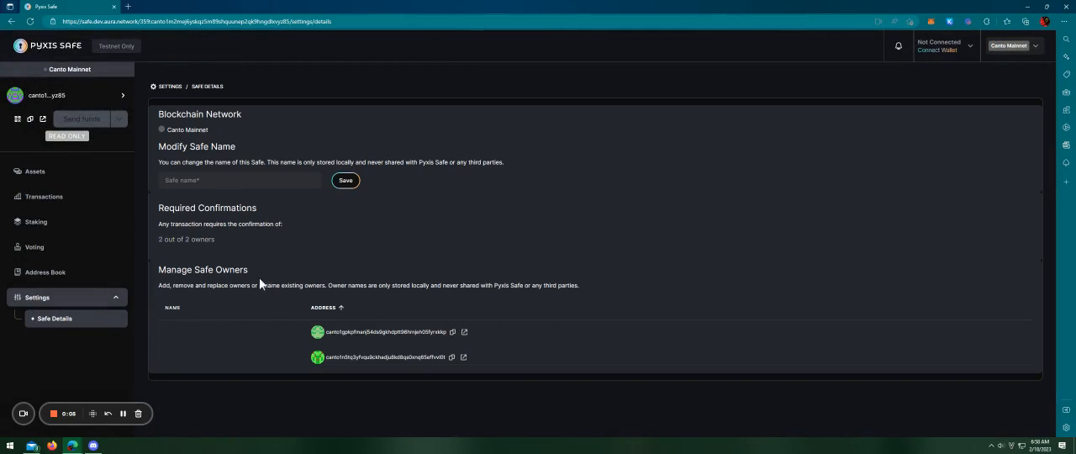
{"action": "mouse_move", "coordinate": [330, 282]}
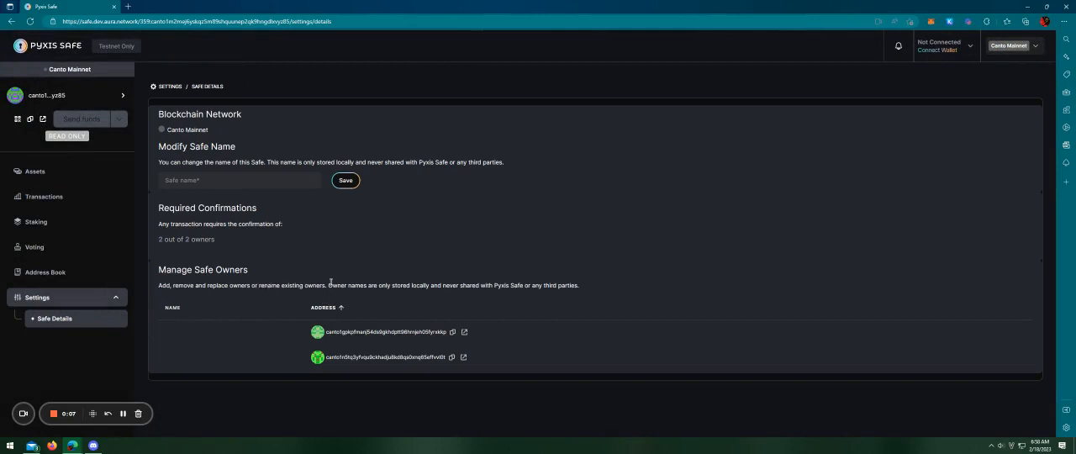
{"action": "mouse_move", "coordinate": [331, 285]}
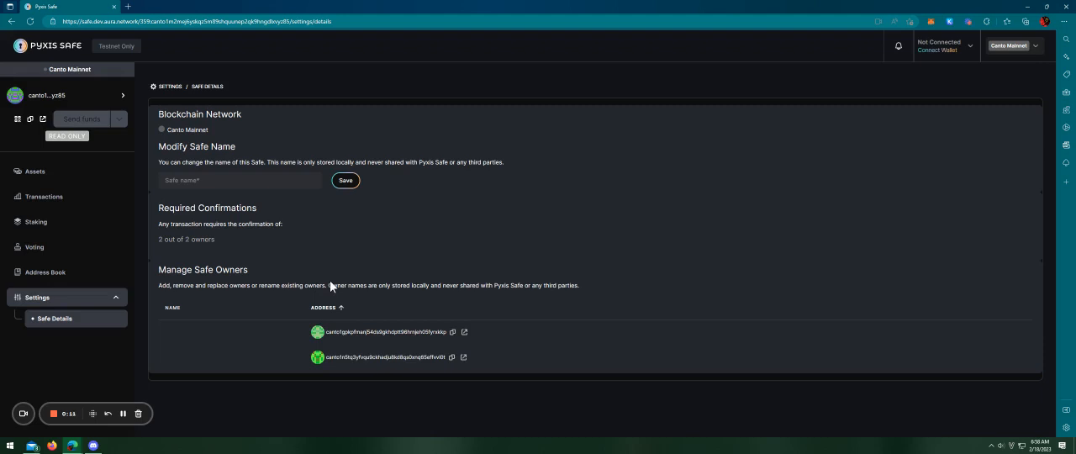
{"action": "mouse_move", "coordinate": [341, 295]}
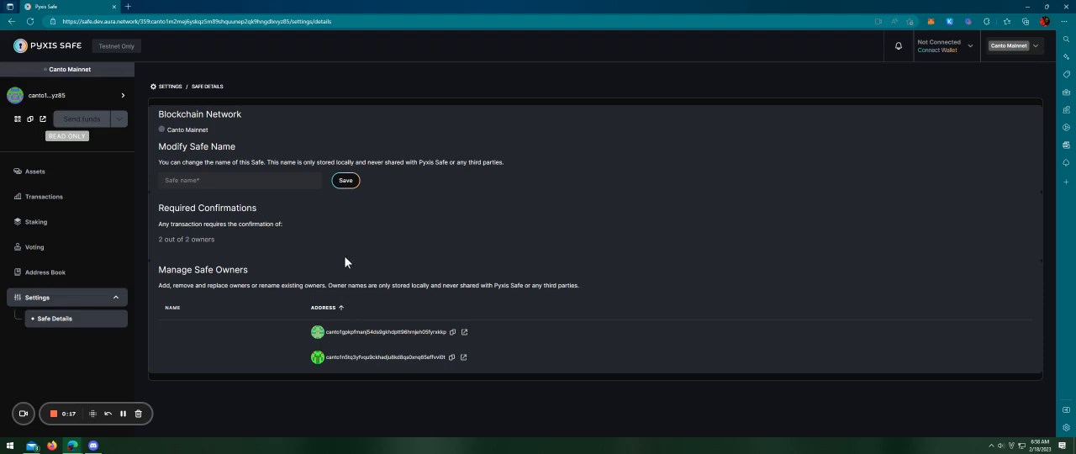
{"action": "mouse_move", "coordinate": [131, 188]}
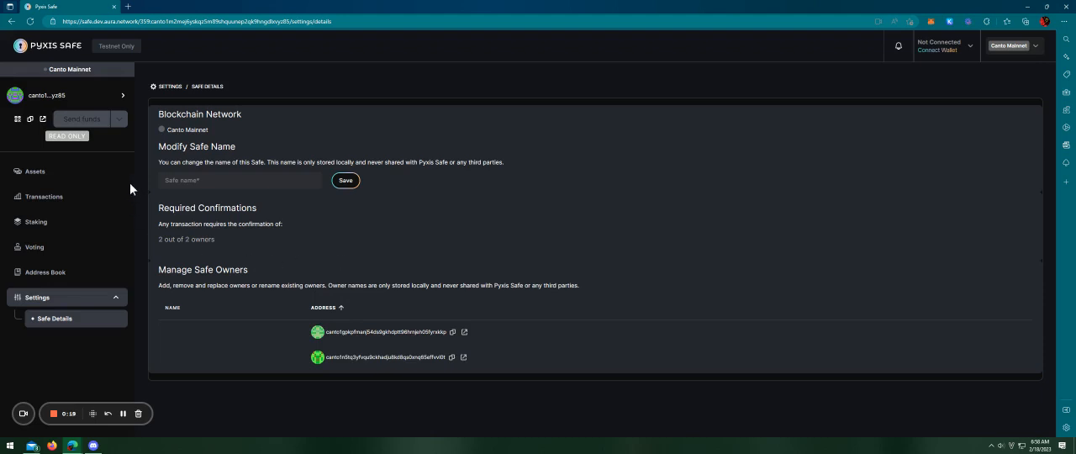
{"action": "mouse_move", "coordinate": [160, 205]}
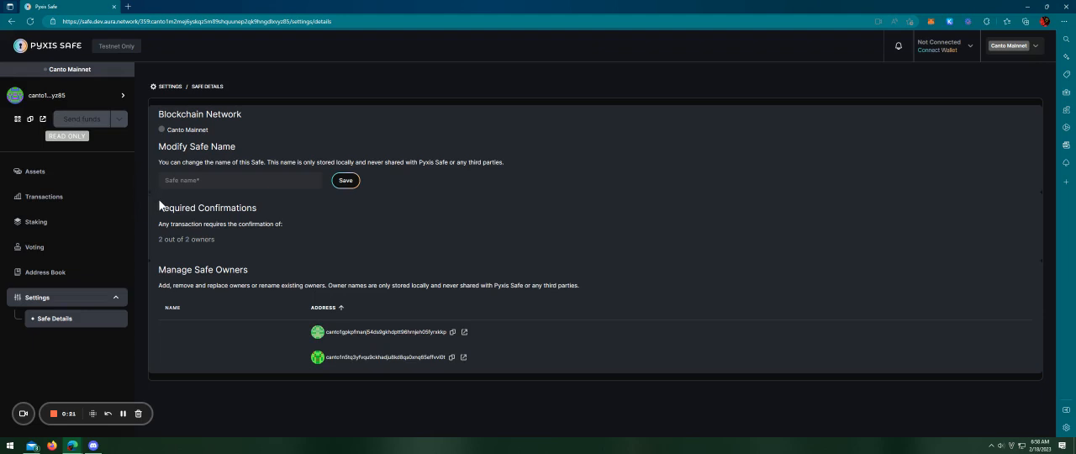
{"action": "mouse_move", "coordinate": [175, 223]}
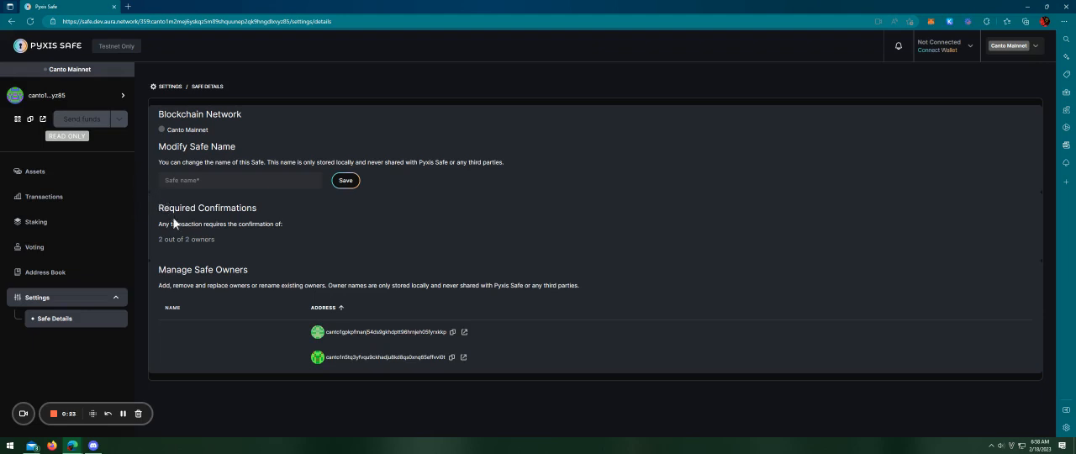
{"action": "mouse_move", "coordinate": [200, 218]}
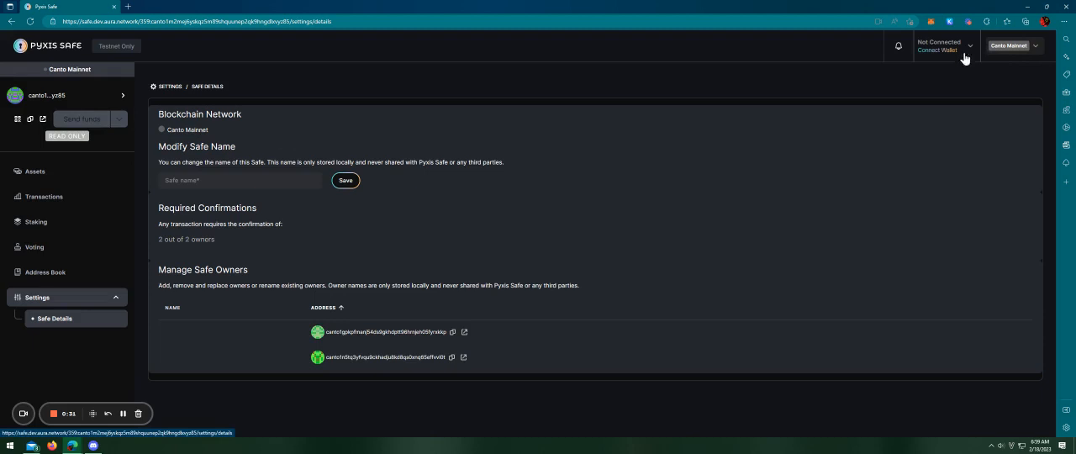
{"action": "mouse_move", "coordinate": [319, 338]}
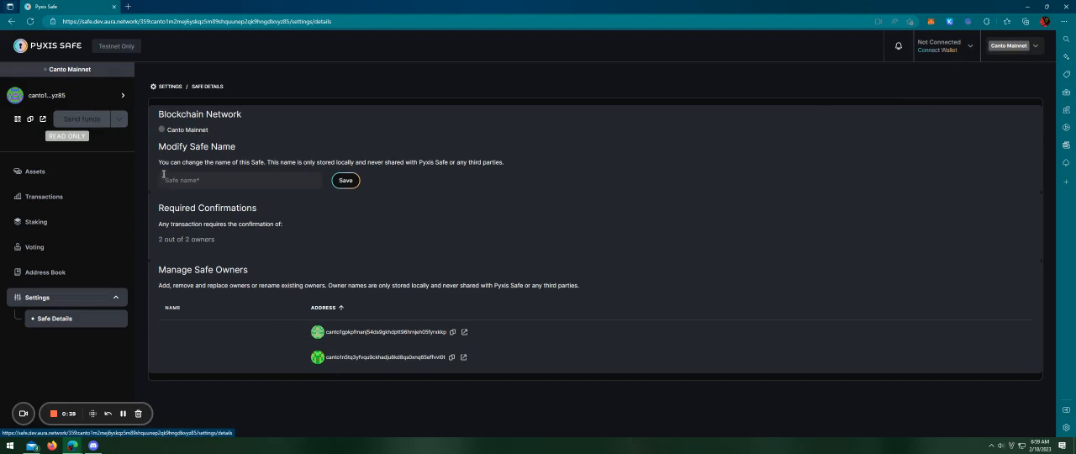
{"action": "mouse_move", "coordinate": [138, 162]}
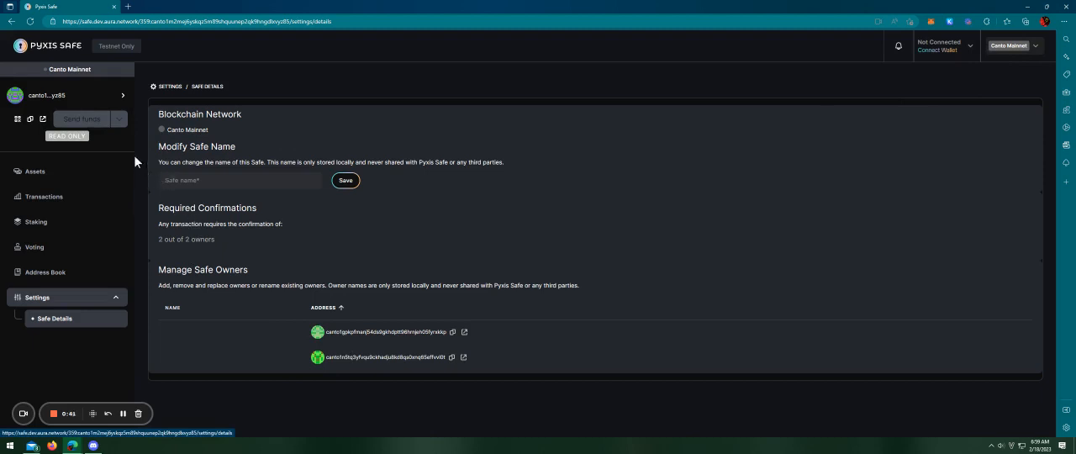
{"action": "mouse_move", "coordinate": [98, 134]}
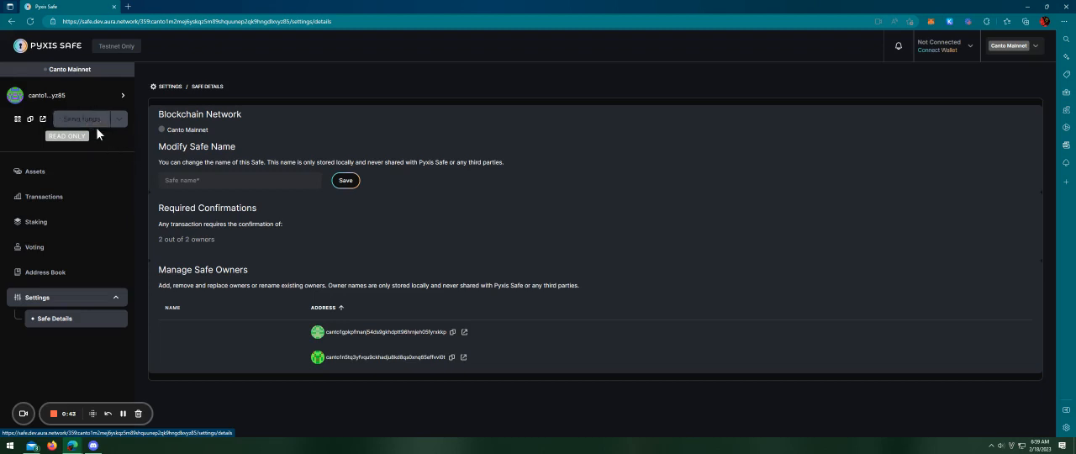
{"action": "mouse_move", "coordinate": [108, 141]}
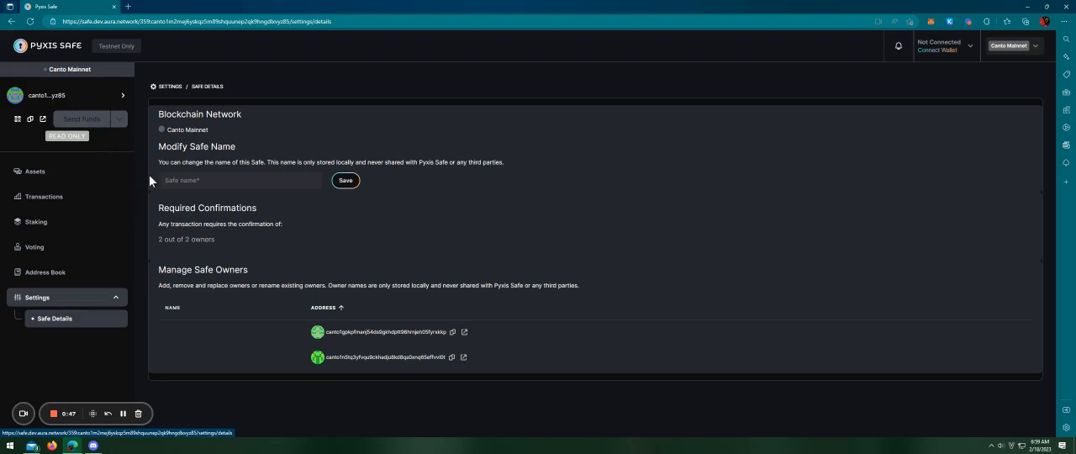
{"action": "mouse_move", "coordinate": [122, 138]}
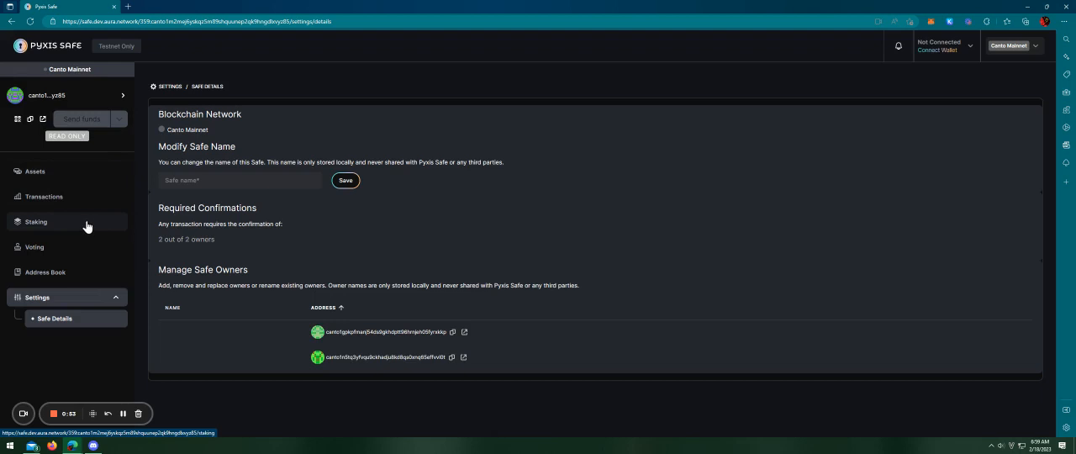
{"action": "mouse_move", "coordinate": [73, 225]}
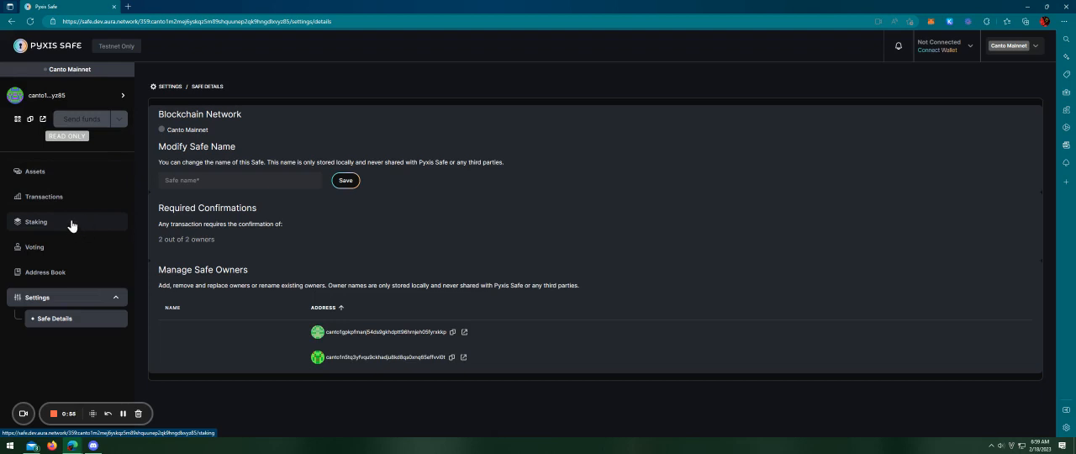
Review the staking overview with total staked 1 CANTO and the validator list.
{"action": "left_click", "coordinate": [37, 222]}
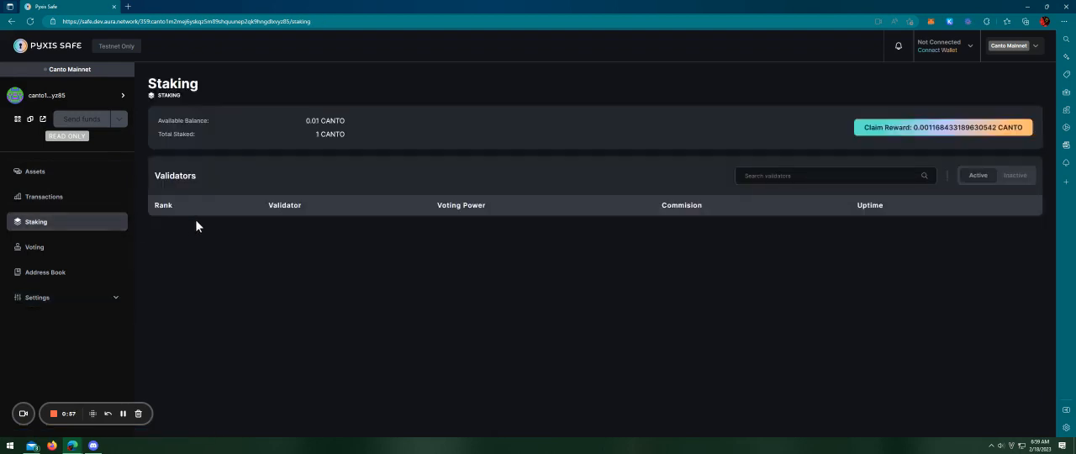
{"action": "scroll", "scroll_direction": "down", "scroll_amount": 3}
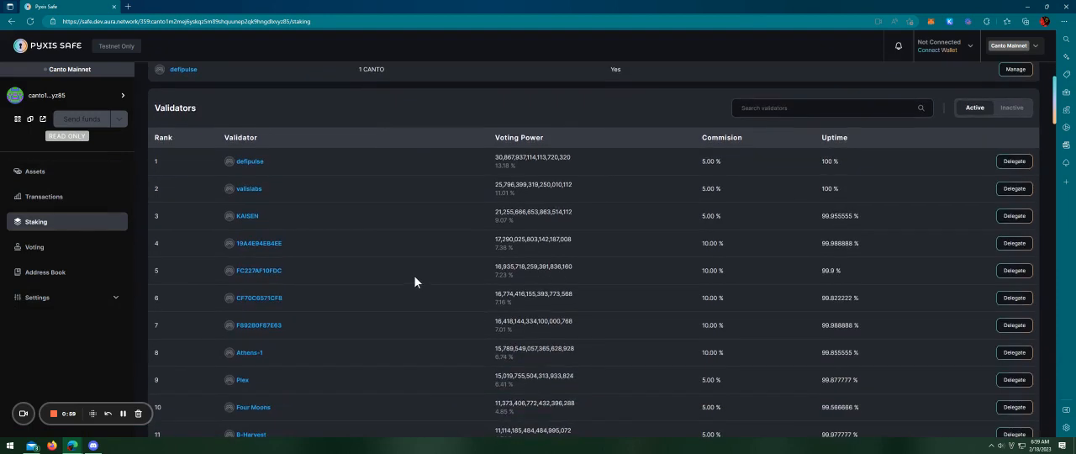
{"action": "mouse_move", "coordinate": [412, 289]}
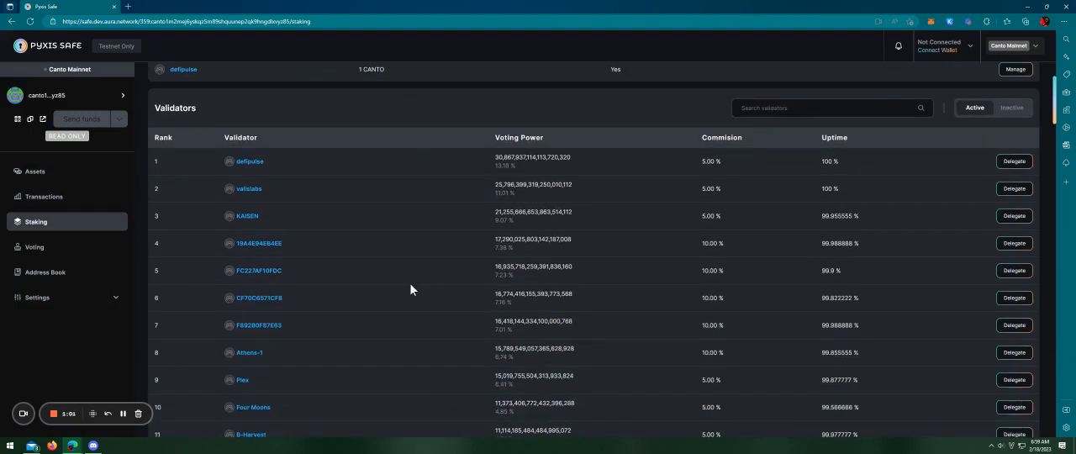
{"action": "mouse_move", "coordinate": [427, 275]}
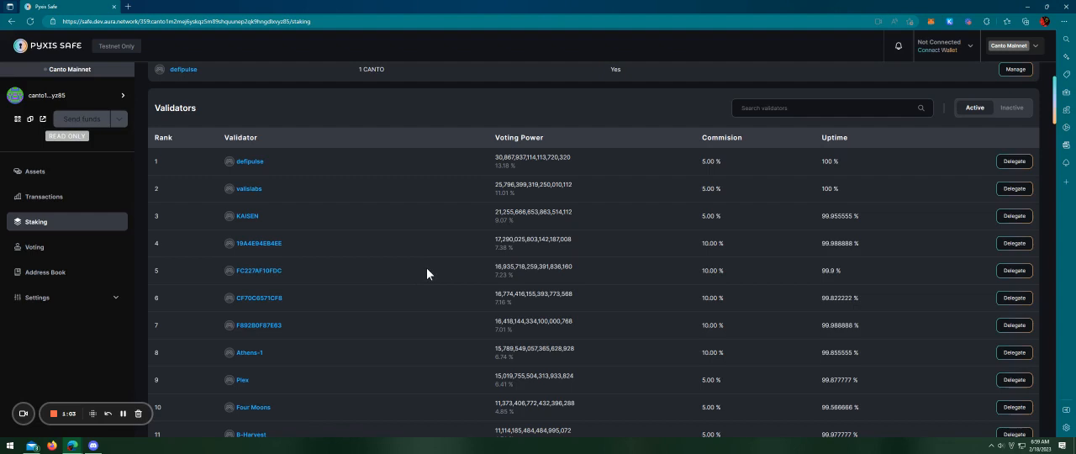
{"action": "mouse_move", "coordinate": [434, 269]}
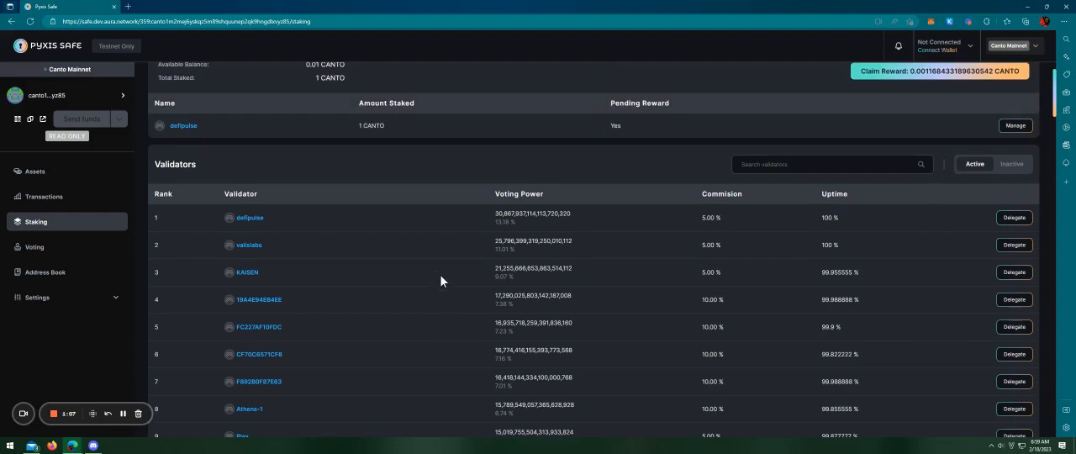
{"action": "mouse_move", "coordinate": [421, 245]}
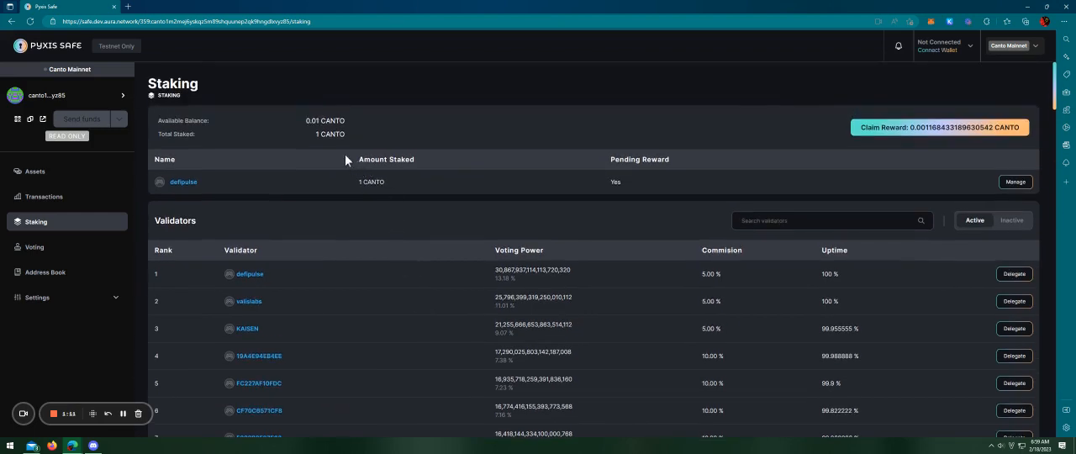
{"action": "mouse_move", "coordinate": [316, 143]}
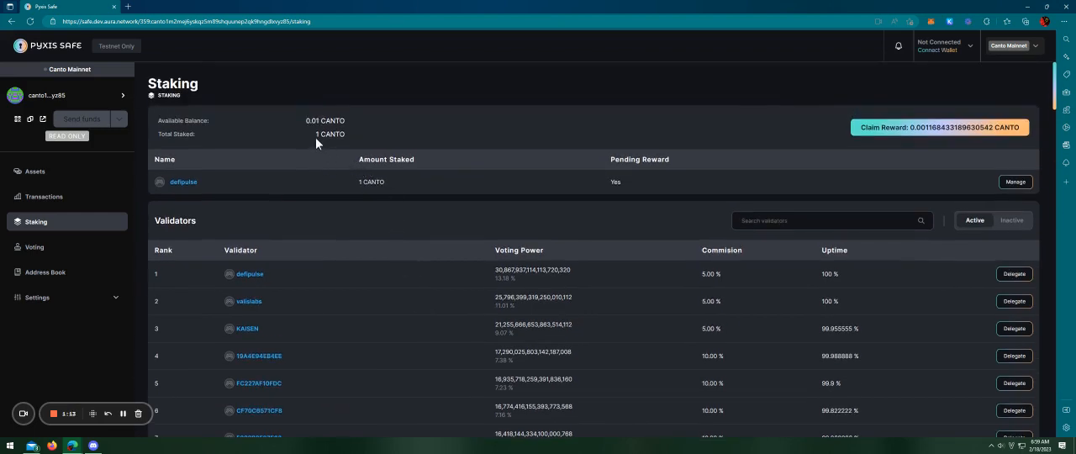
{"action": "double_click", "coordinate": [330, 135]}
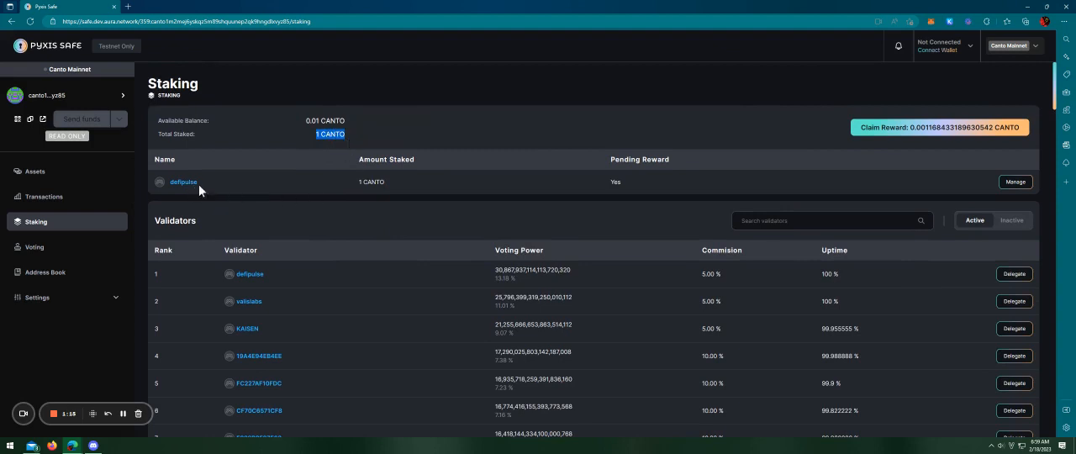
{"action": "scroll", "scroll_direction": "down", "scroll_amount": 3}
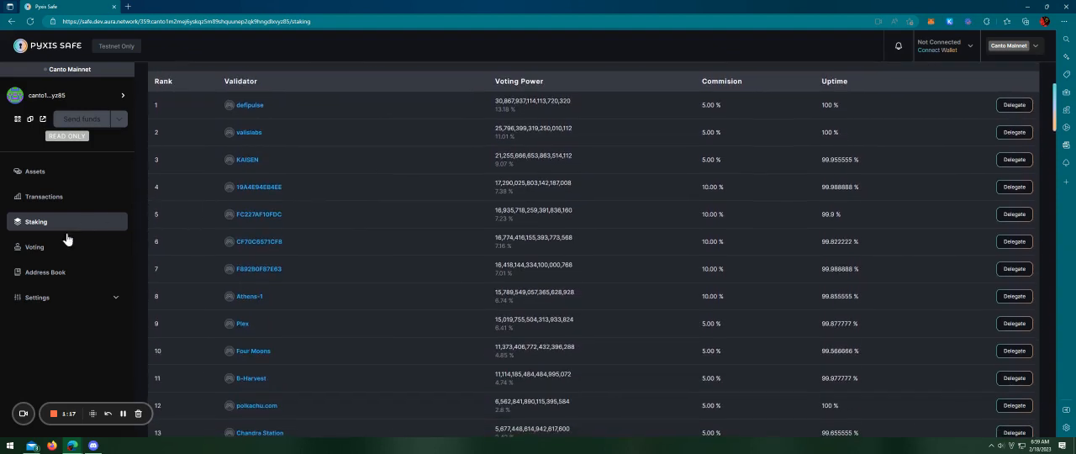
Review the voting proposal cards down to the Proposals table, then reach the transaction history.
{"action": "left_click", "coordinate": [34, 246]}
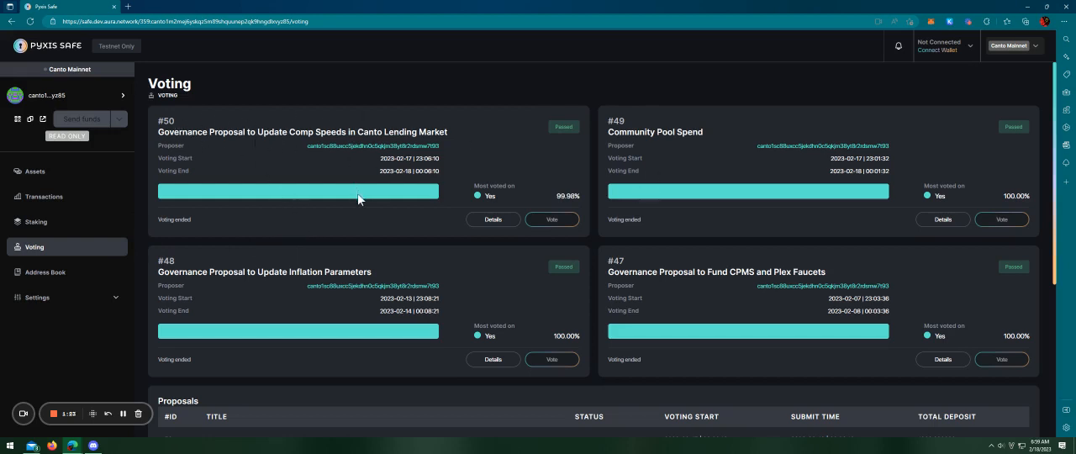
{"action": "scroll", "scroll_direction": "down", "scroll_amount": 3}
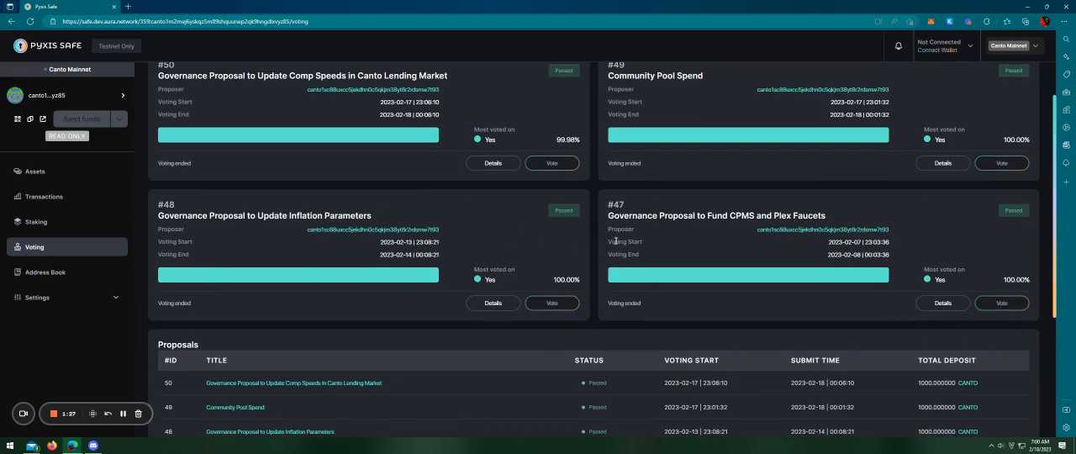
{"action": "mouse_move", "coordinate": [245, 211]}
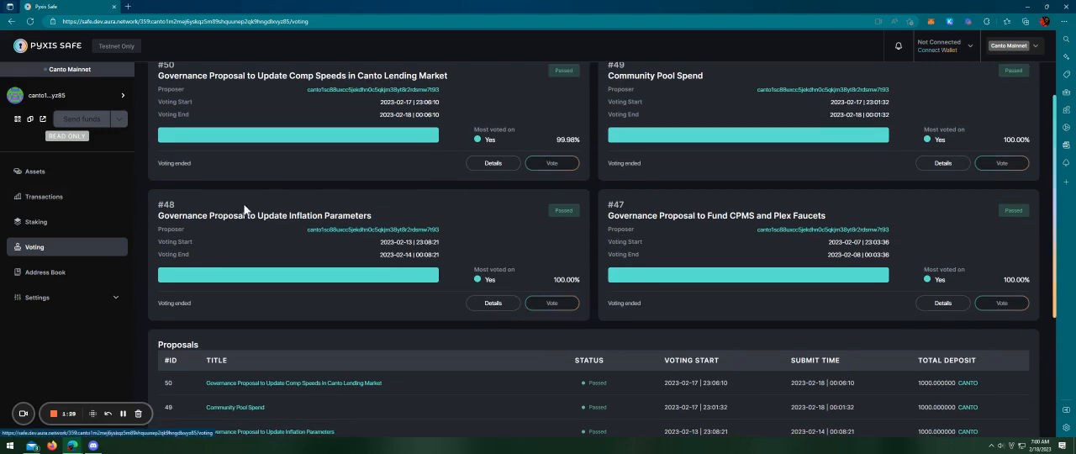
{"action": "scroll", "scroll_direction": "down", "scroll_amount": 3}
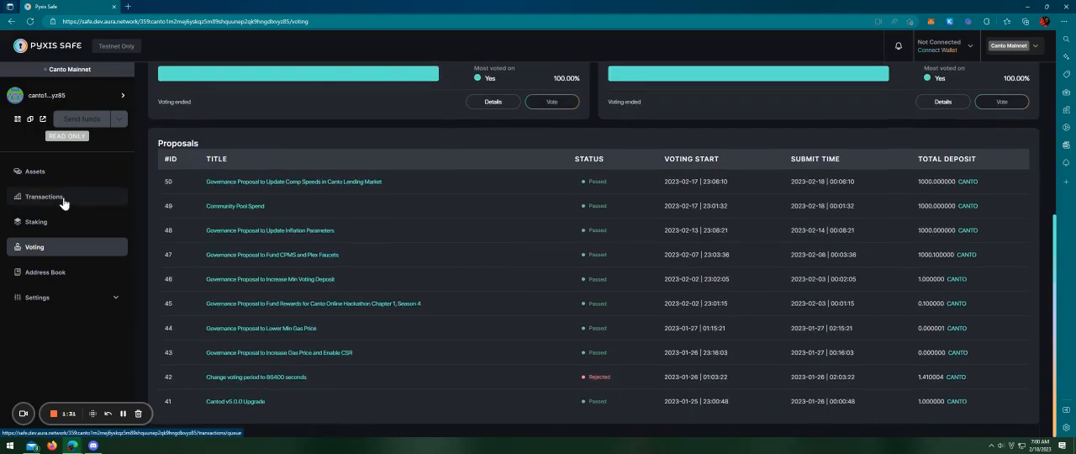
{"action": "left_click", "coordinate": [43, 195]}
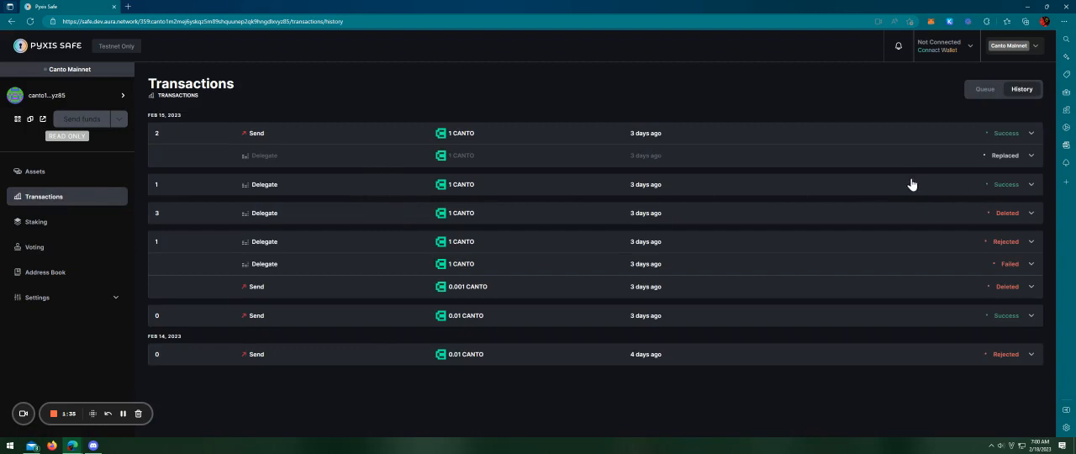
Expand the successful Delegate transaction's hash and owner confirmations and view it on the block explorer.
{"action": "left_click", "coordinate": [911, 185]}
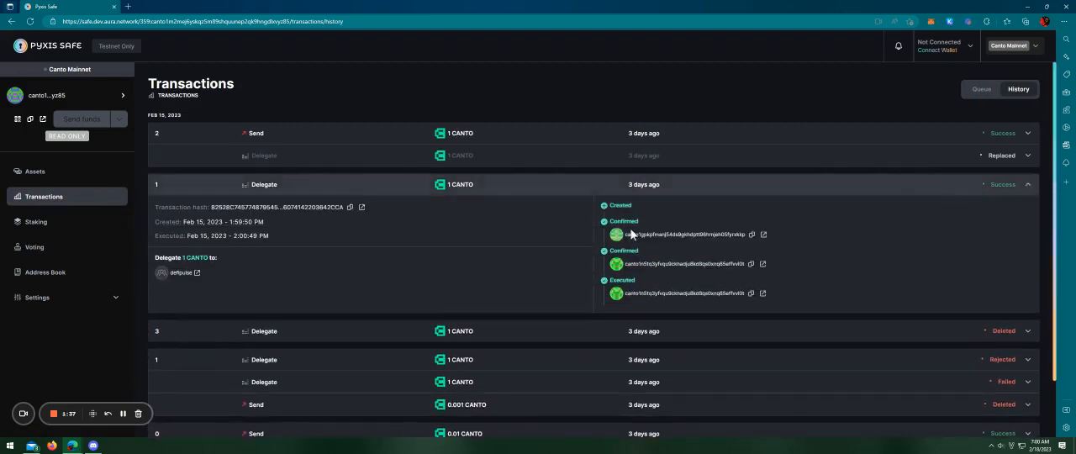
{"action": "mouse_move", "coordinate": [625, 266]}
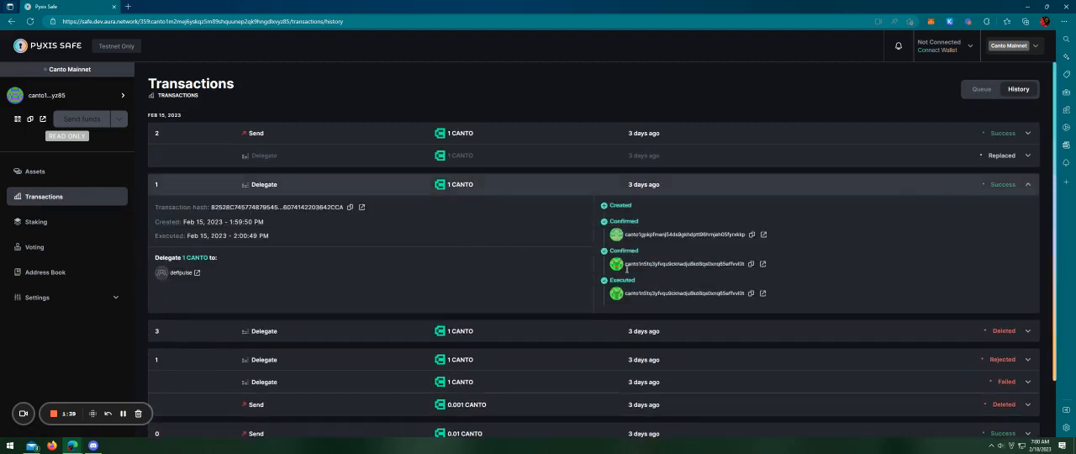
{"action": "mouse_move", "coordinate": [361, 207]}
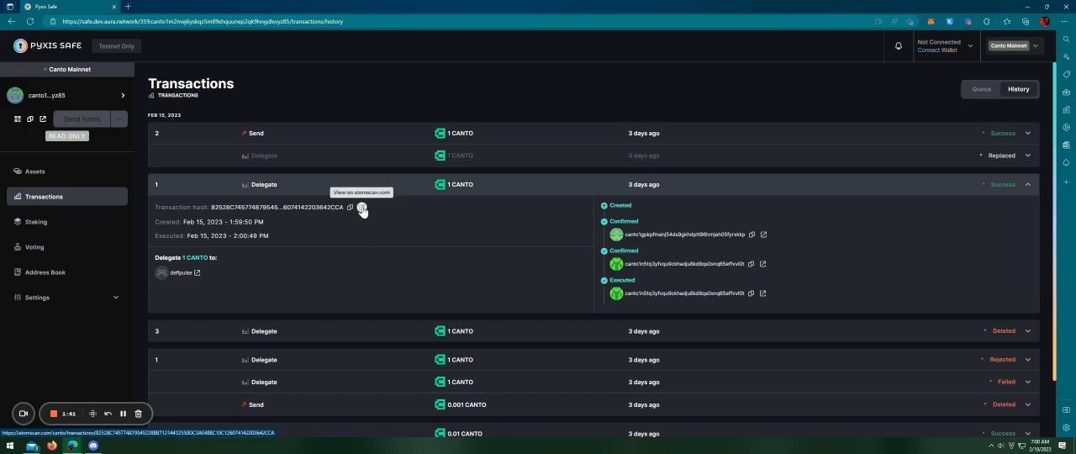
{"action": "left_click", "coordinate": [362, 209]}
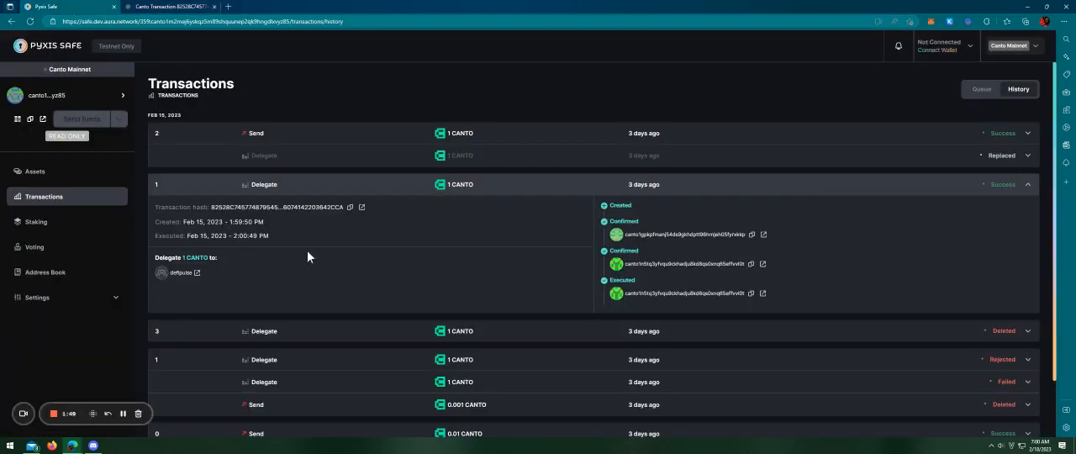
{"action": "scroll", "scroll_direction": "down", "scroll_amount": 3}
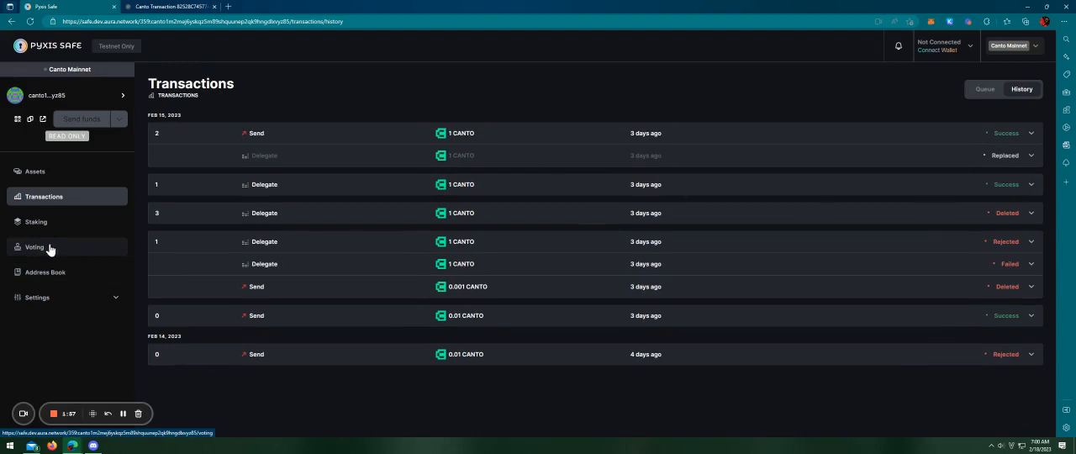
{"action": "mouse_move", "coordinate": [541, 252]}
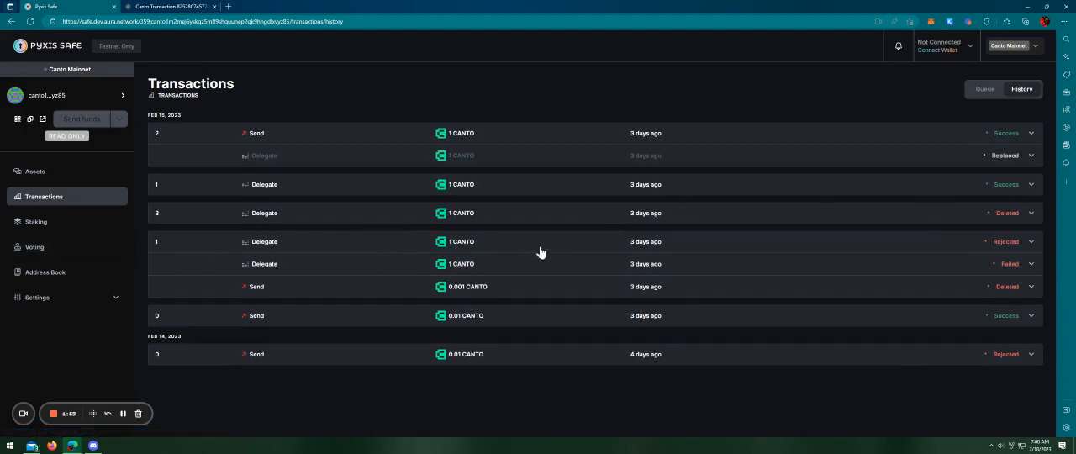
{"action": "mouse_move", "coordinate": [499, 148]}
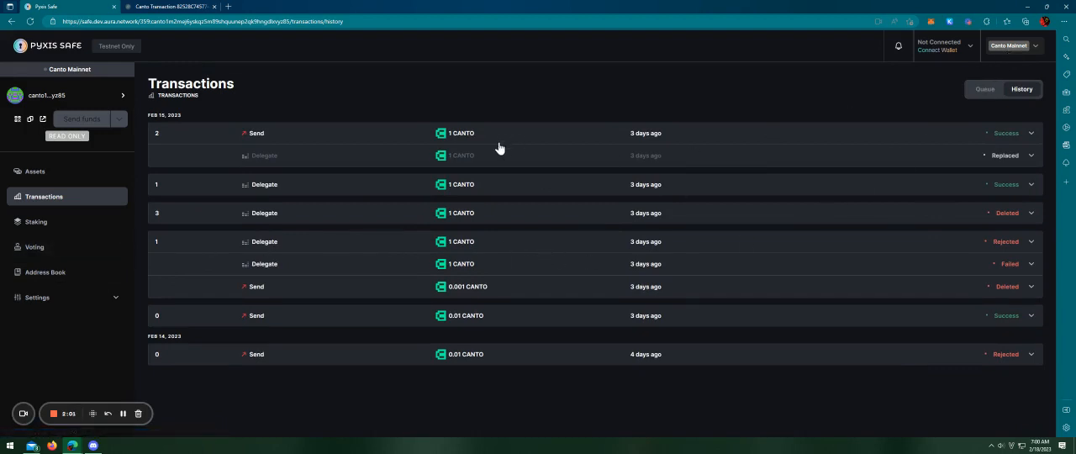
{"action": "mouse_move", "coordinate": [138, 148]}
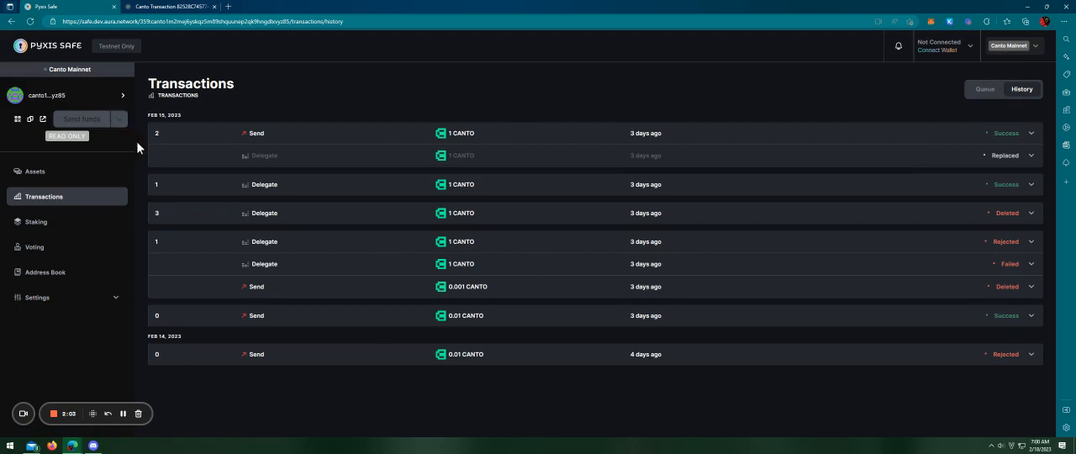
{"action": "mouse_move", "coordinate": [313, 201]}
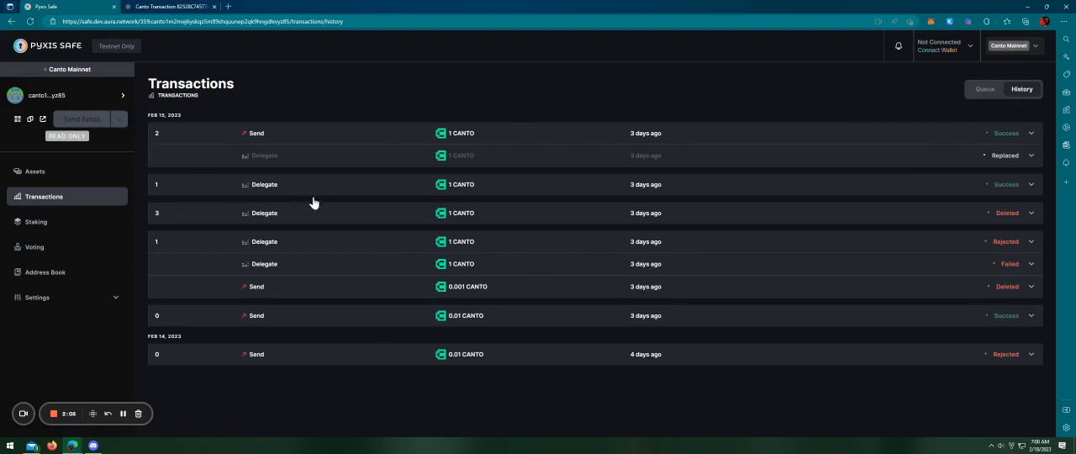
{"action": "mouse_move", "coordinate": [1033, 224]}
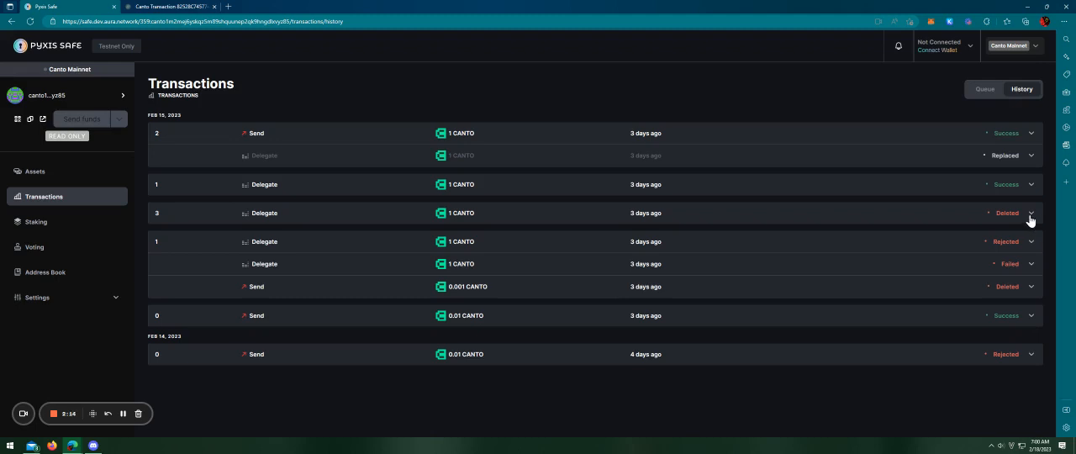
{"action": "mouse_move", "coordinate": [790, 282]}
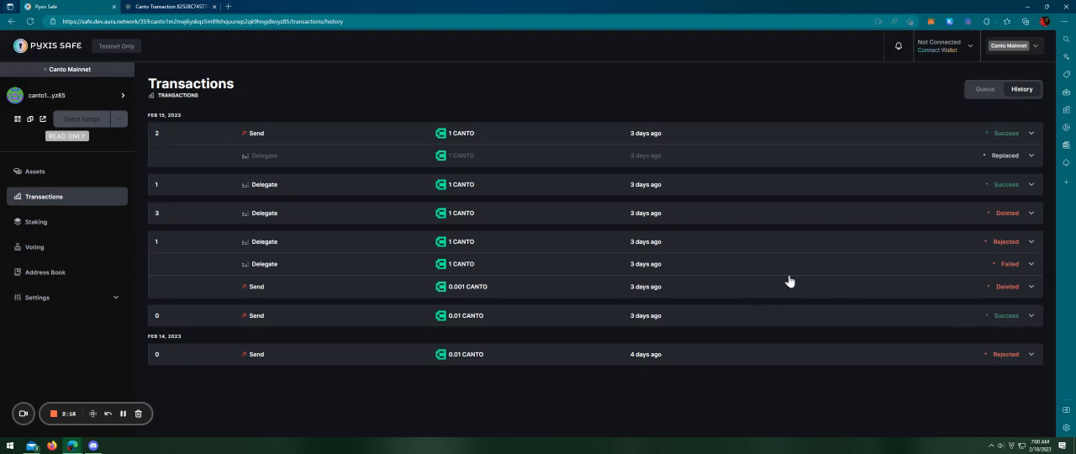
{"action": "mouse_move", "coordinate": [318, 131]}
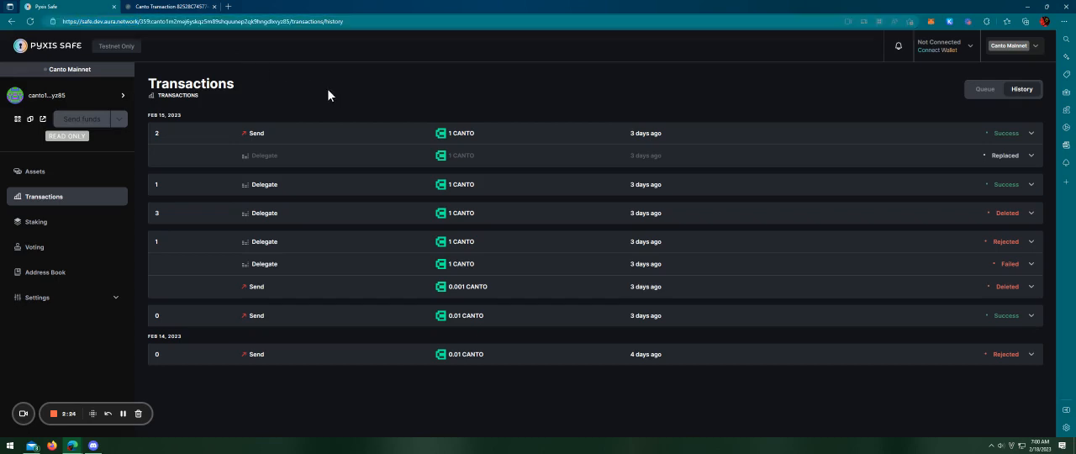
{"action": "mouse_move", "coordinate": [777, 180]}
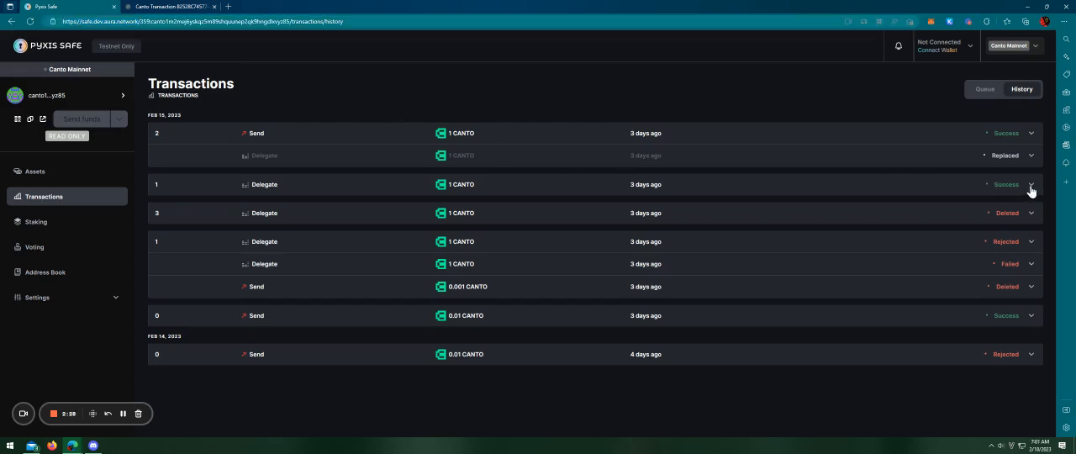
{"action": "mouse_move", "coordinate": [1023, 197]}
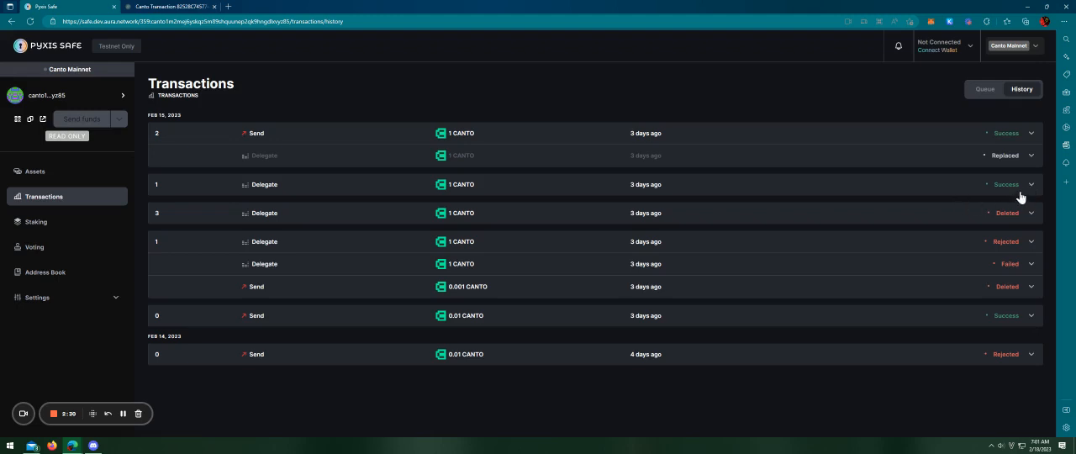
{"action": "mouse_move", "coordinate": [888, 189]}
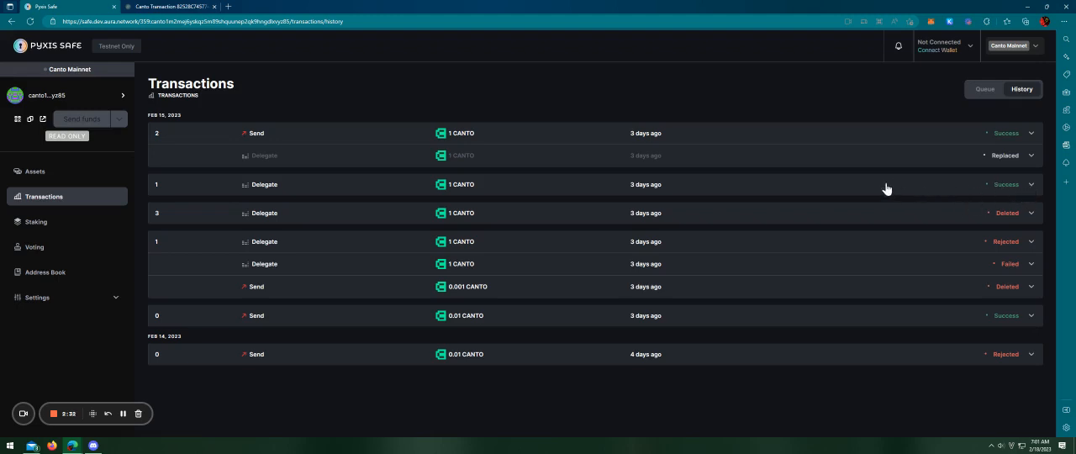
{"action": "mouse_move", "coordinate": [976, 138]}
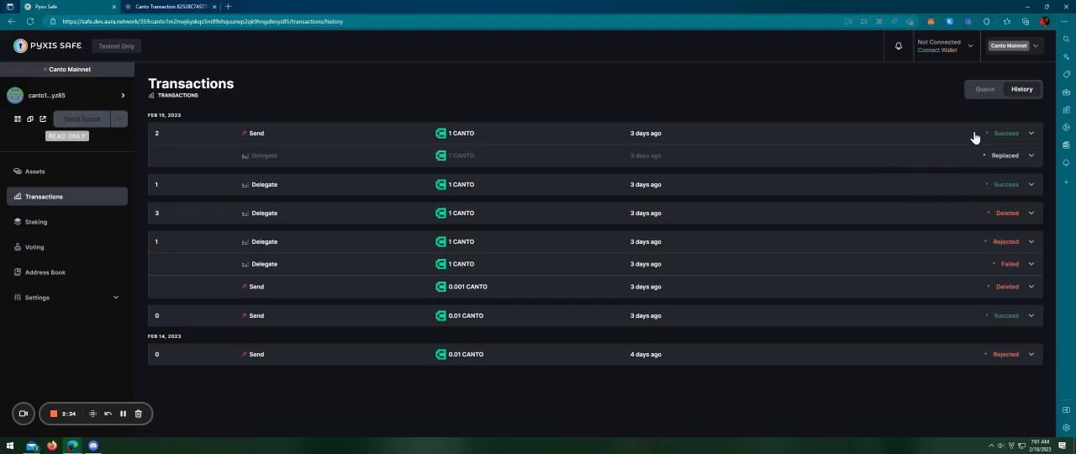
{"action": "left_click", "coordinate": [1013, 46]}
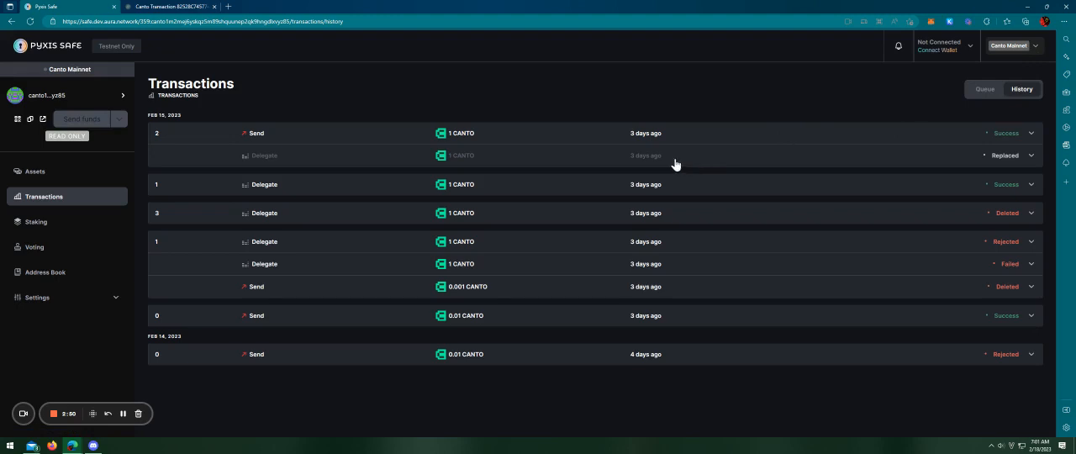
{"action": "mouse_move", "coordinate": [622, 156]}
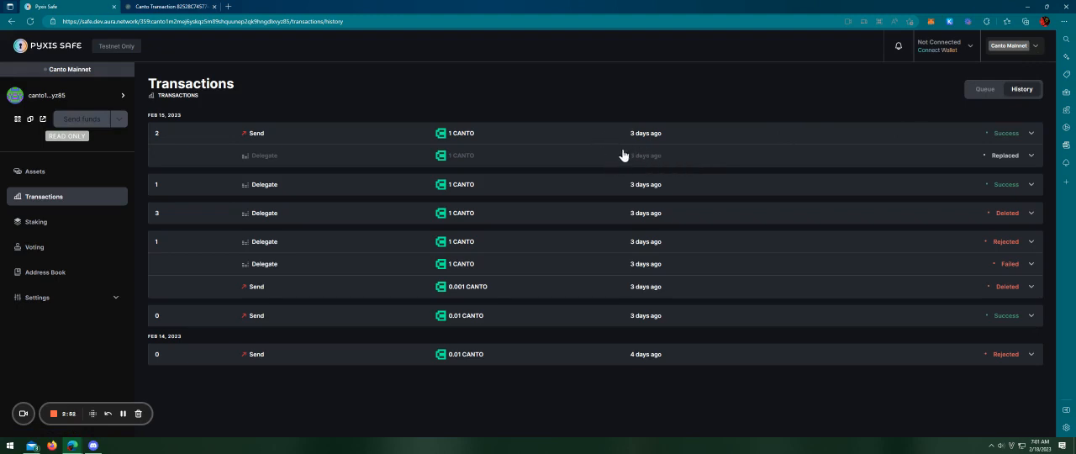
{"action": "mouse_move", "coordinate": [495, 168]}
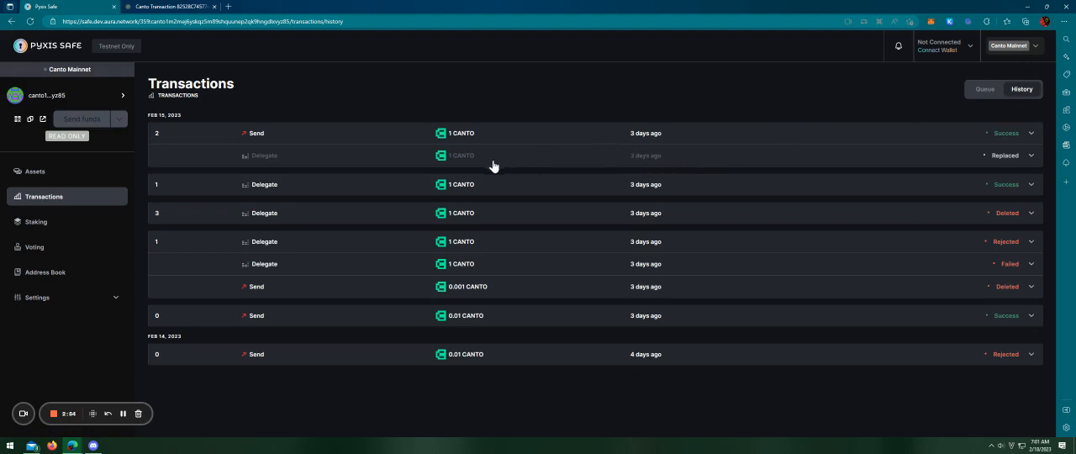
{"action": "mouse_move", "coordinate": [145, 375]}
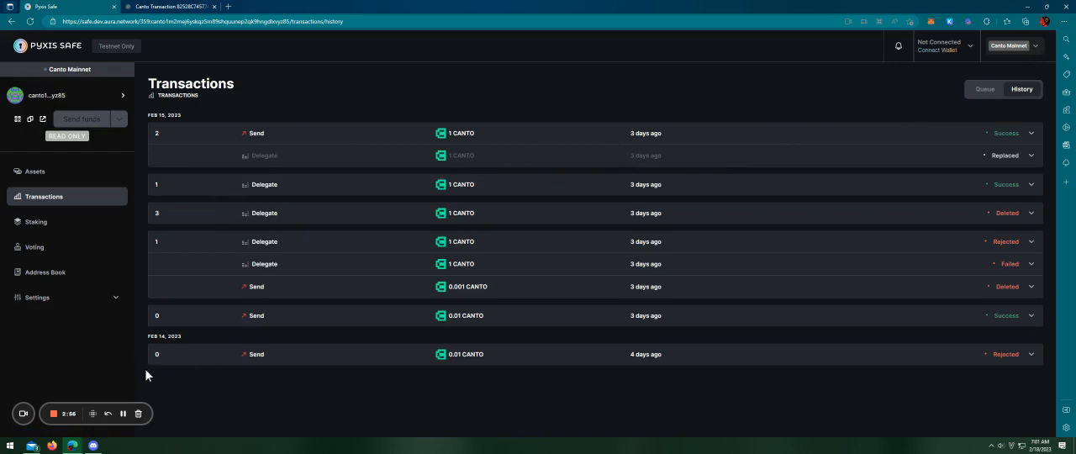